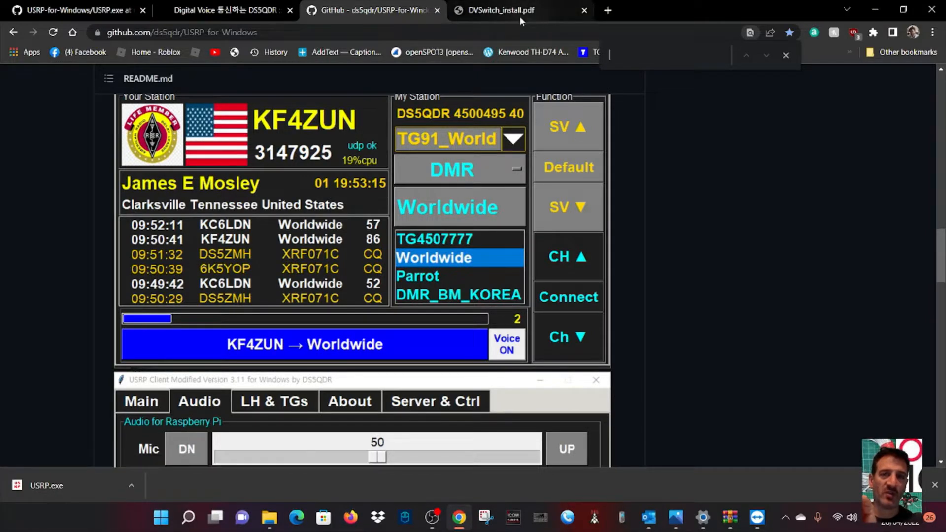
pyautogui.moveTo(368, 222)
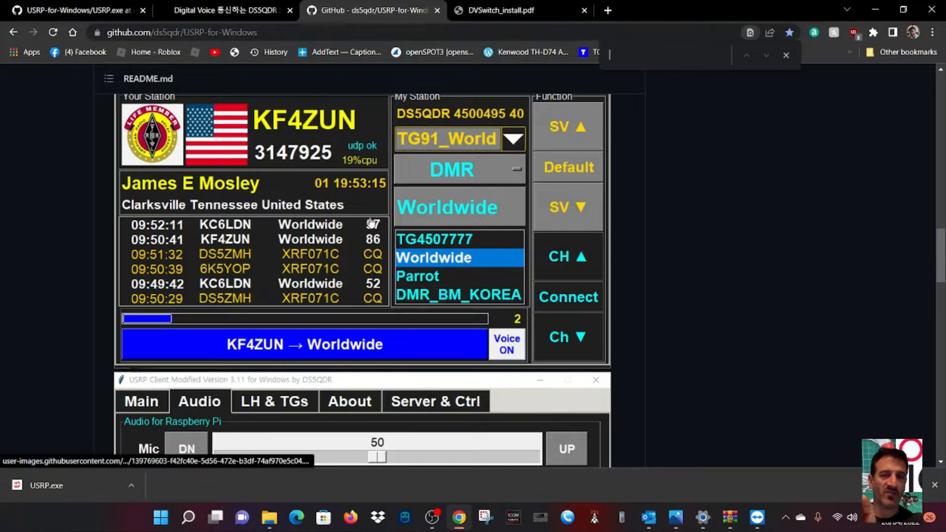
# Review the README's USRP Client screenshots, then switch to the DS5QDR Tistory blog post.
pyautogui.scroll(3)
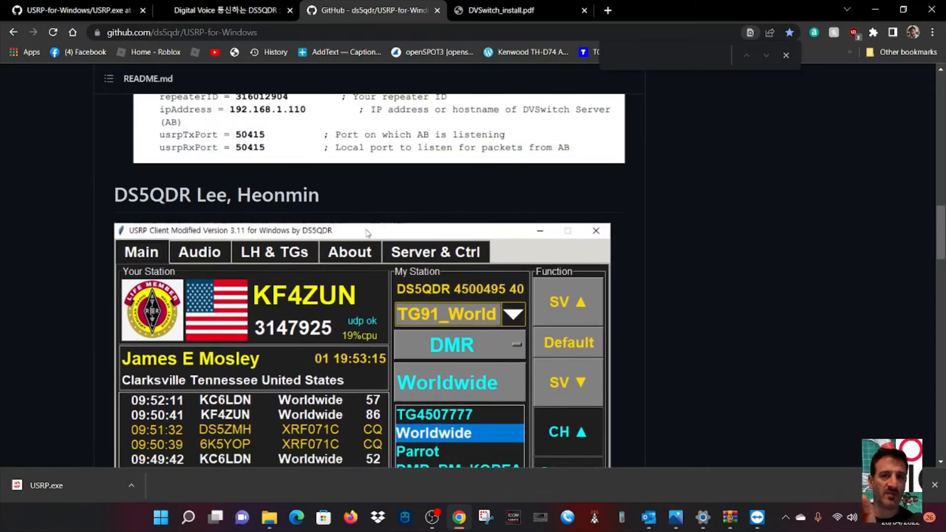
pyautogui.scroll(-3)
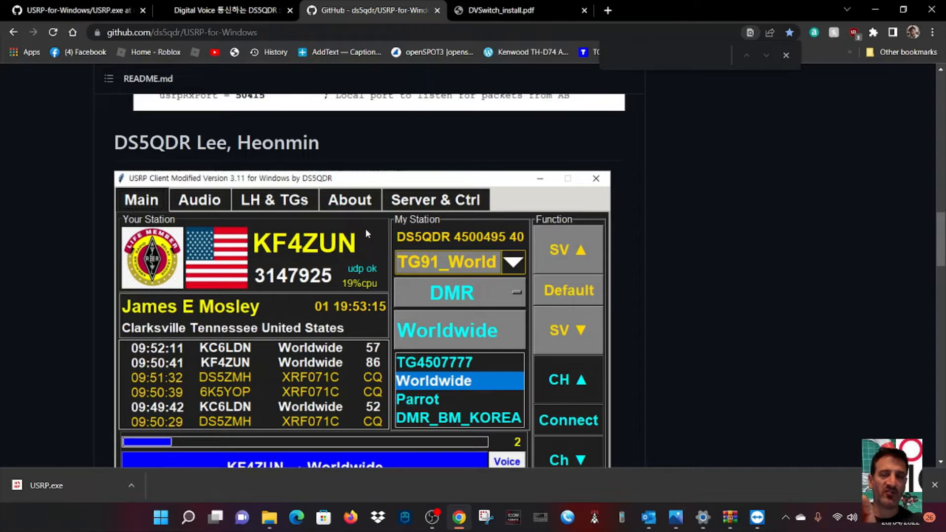
pyautogui.click(226, 10)
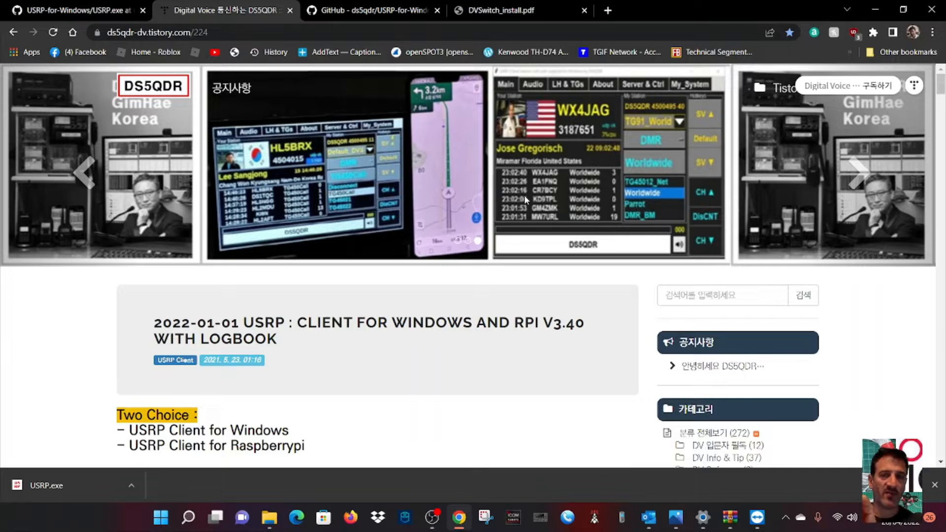
pyautogui.scroll(-3)
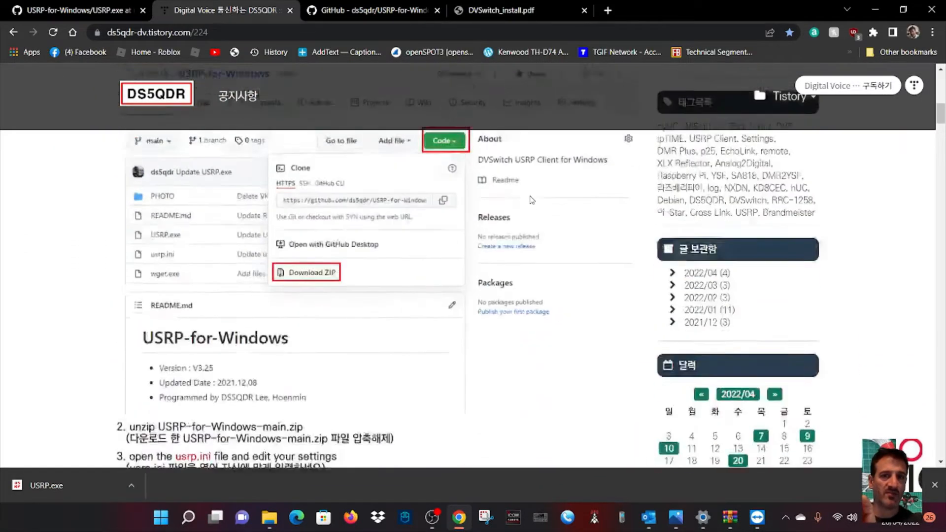
pyautogui.scroll(3)
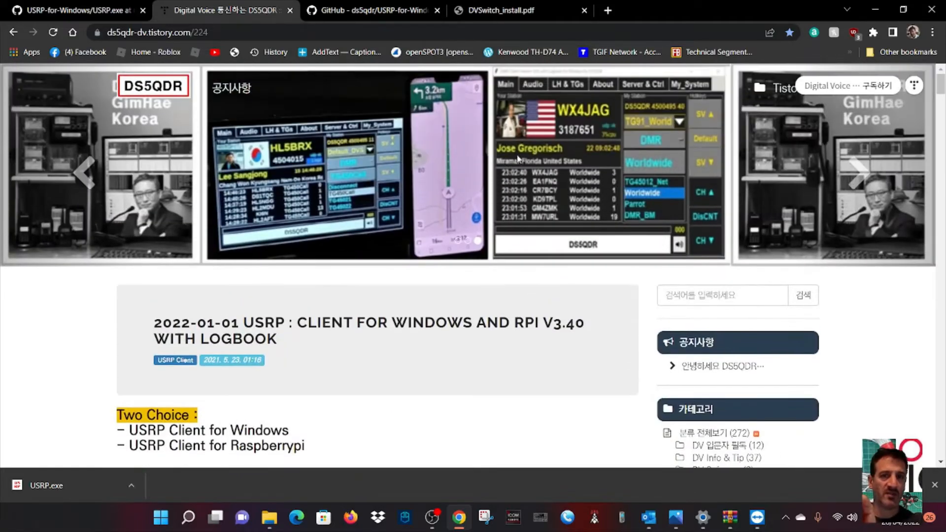
# Glance over the first page of DVSwitch_install.pdf in the PDF viewer.
pyautogui.click(520, 10)
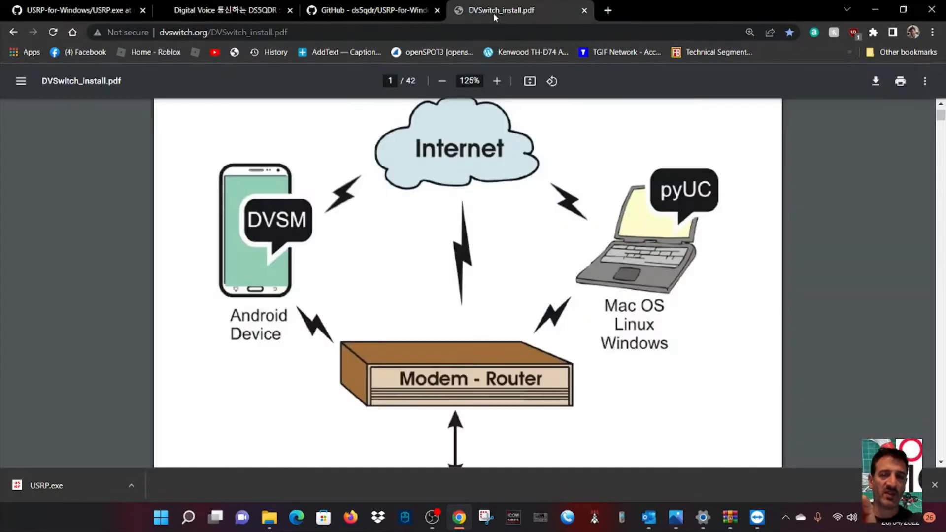
pyautogui.scroll(3)
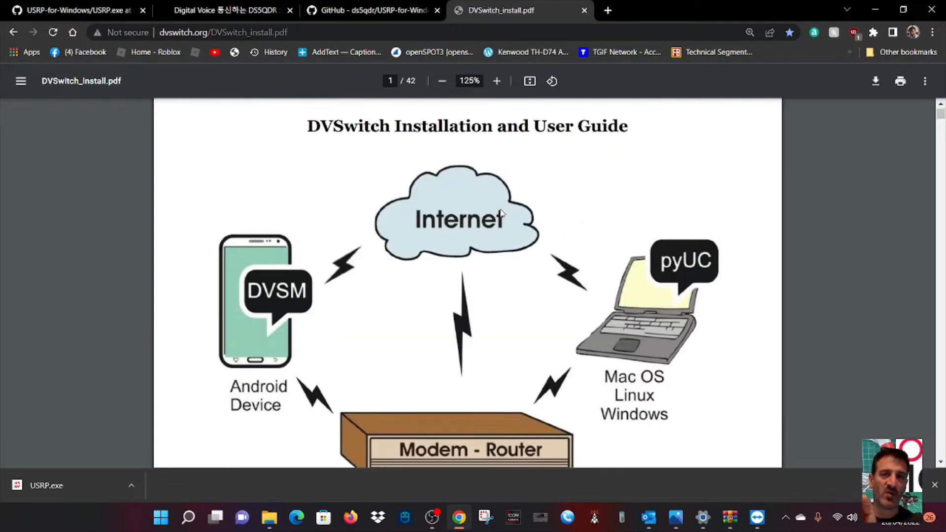
pyautogui.scroll(-3)
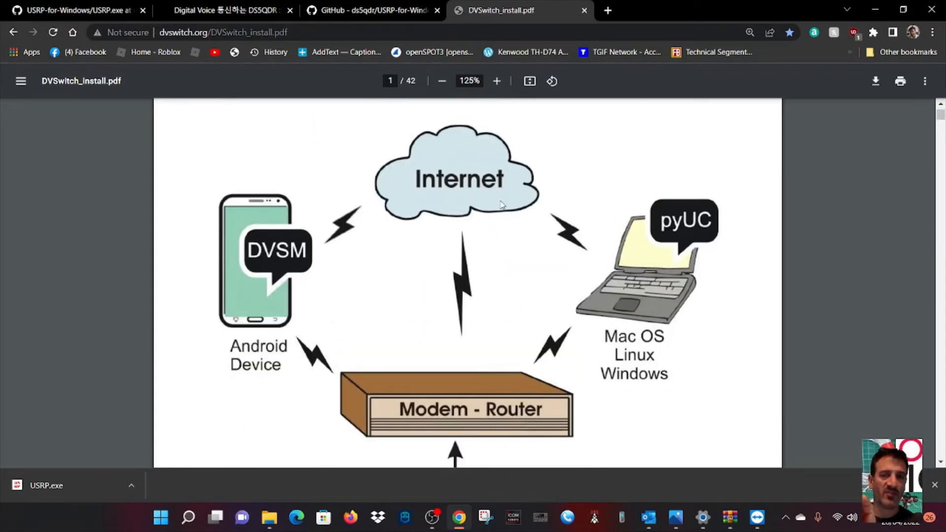
pyautogui.moveTo(434, 170)
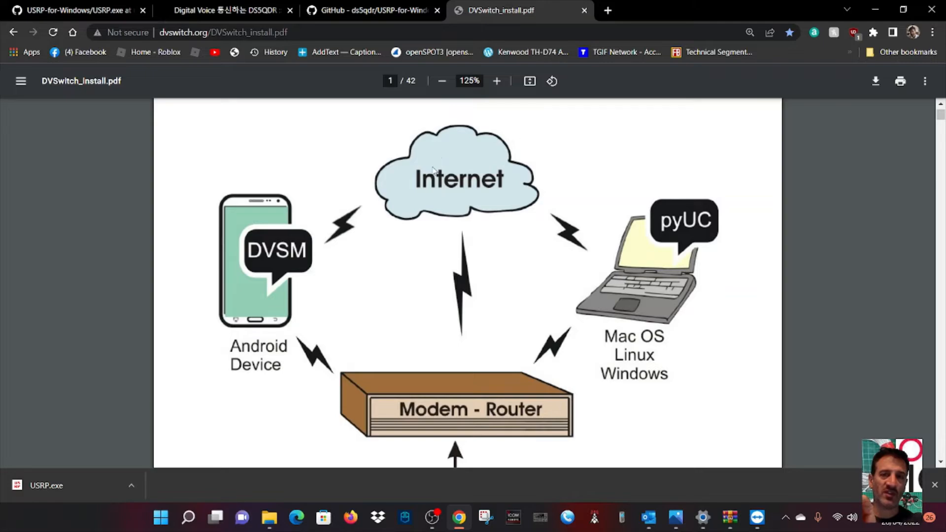
pyautogui.moveTo(371, 24)
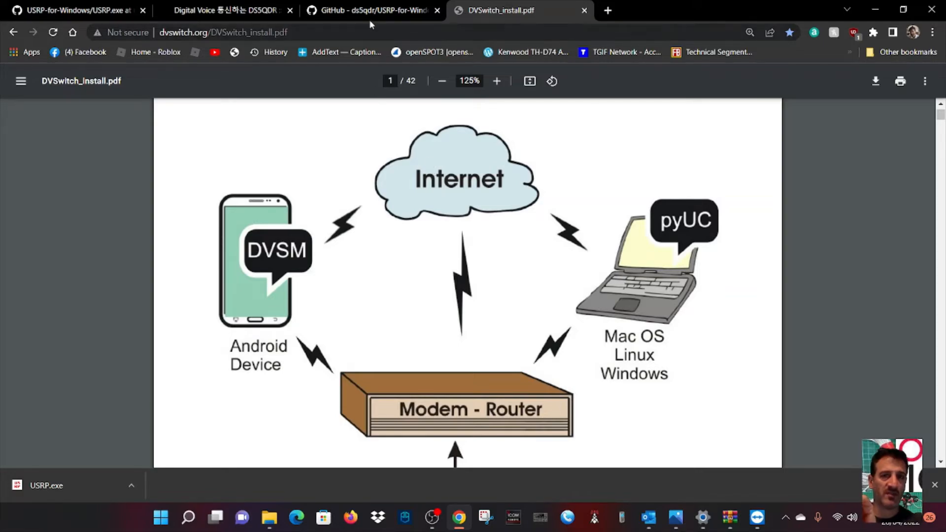
# Go via the DS5QDR blog tab to the USRP-for-Windows/USRP.exe GitHub page.
pyautogui.click(226, 9)
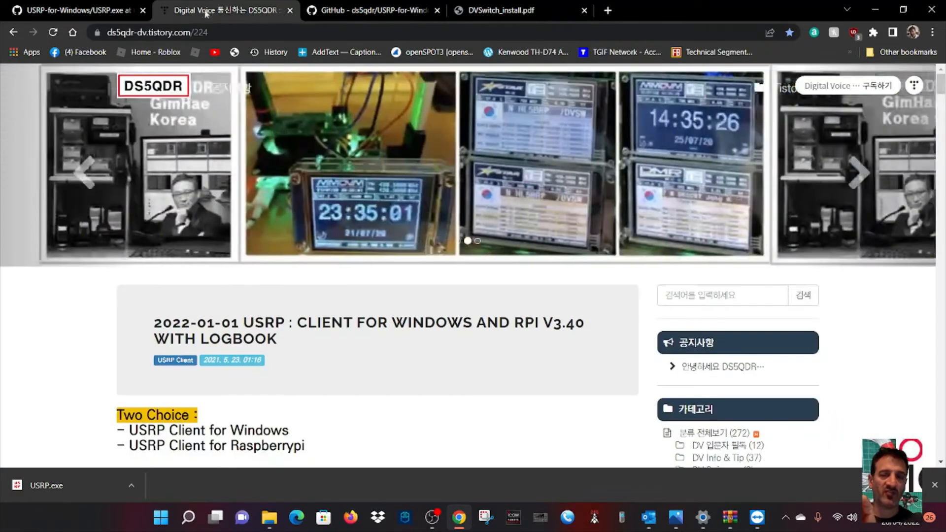
pyautogui.click(72, 10)
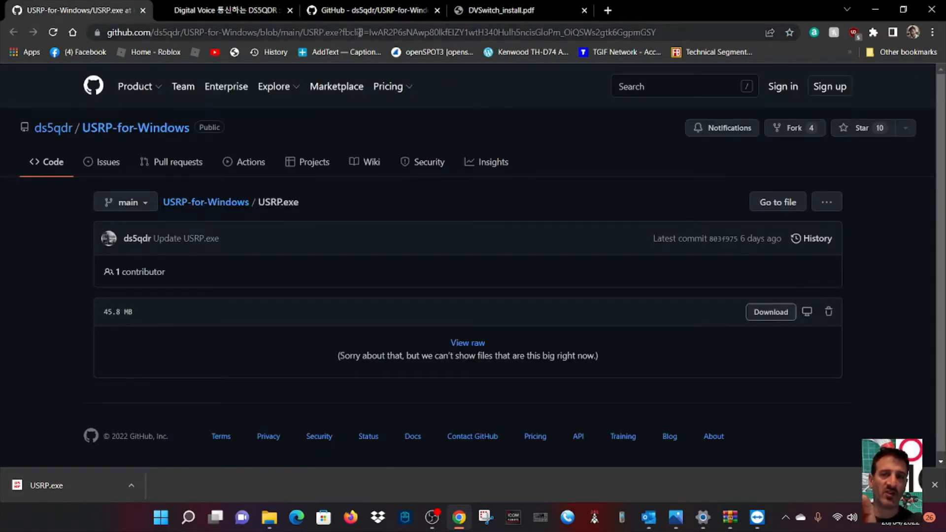
pyautogui.moveTo(740, 278)
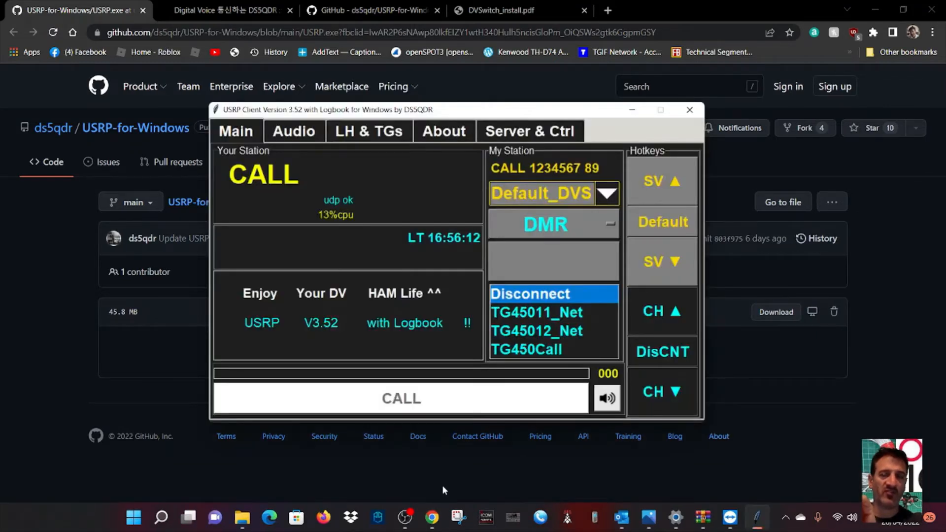
# Move the USRP Client window aside, then return to the GitHub README screenshots for comparison.
pyautogui.moveTo(326, 109); pyautogui.dragTo(361, 123)
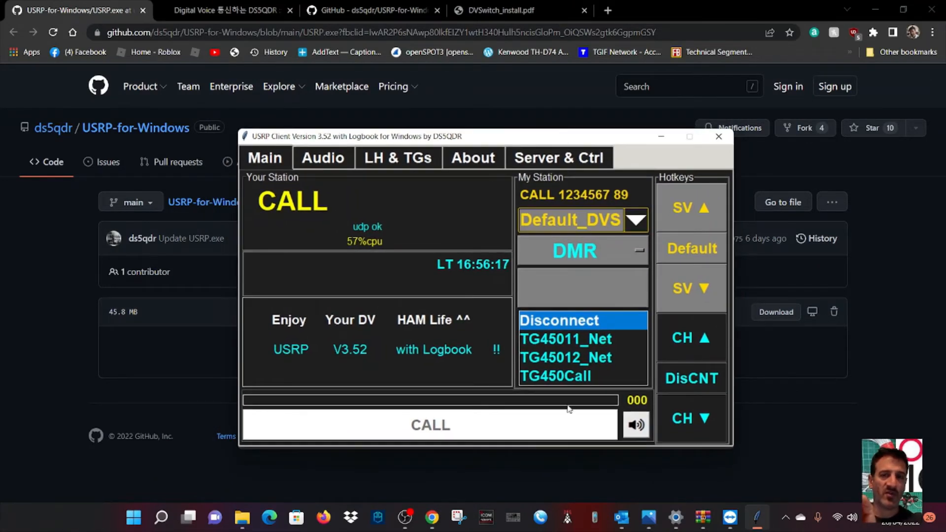
pyautogui.moveTo(700, 222)
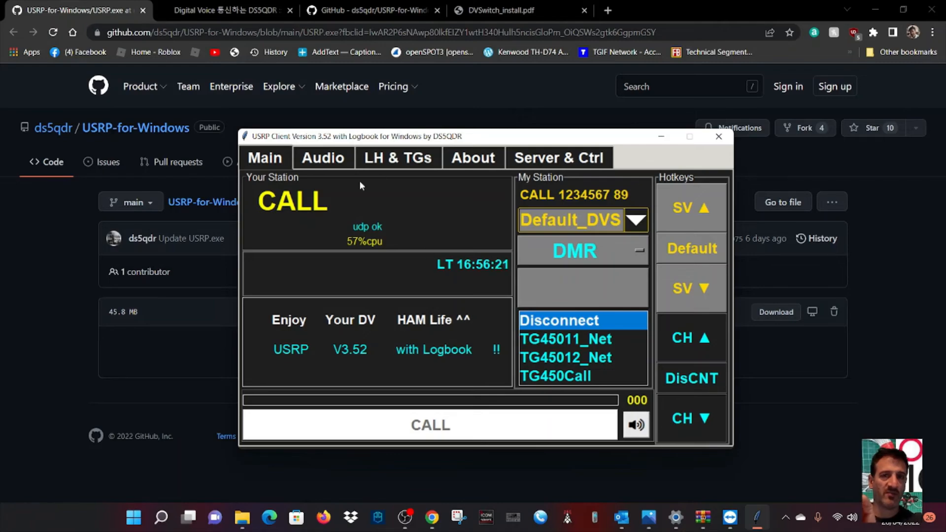
pyautogui.click(227, 10)
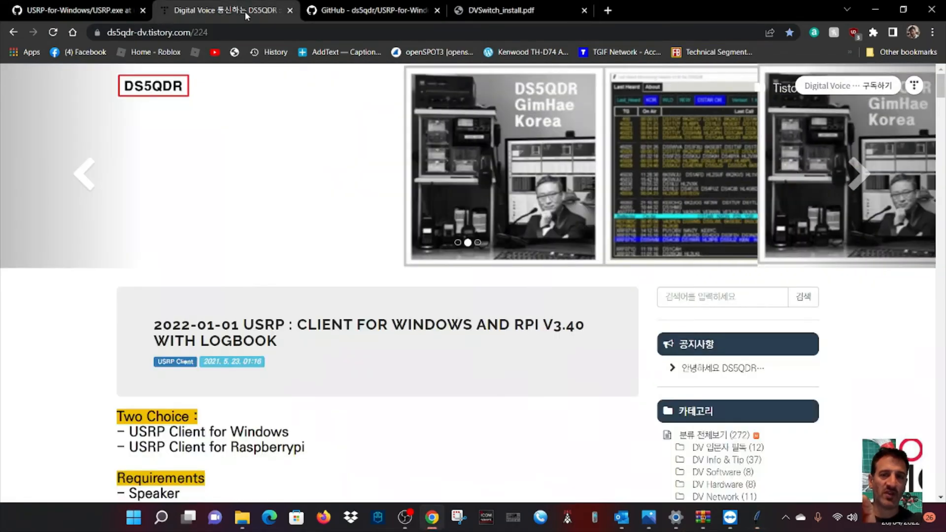
pyautogui.click(372, 10)
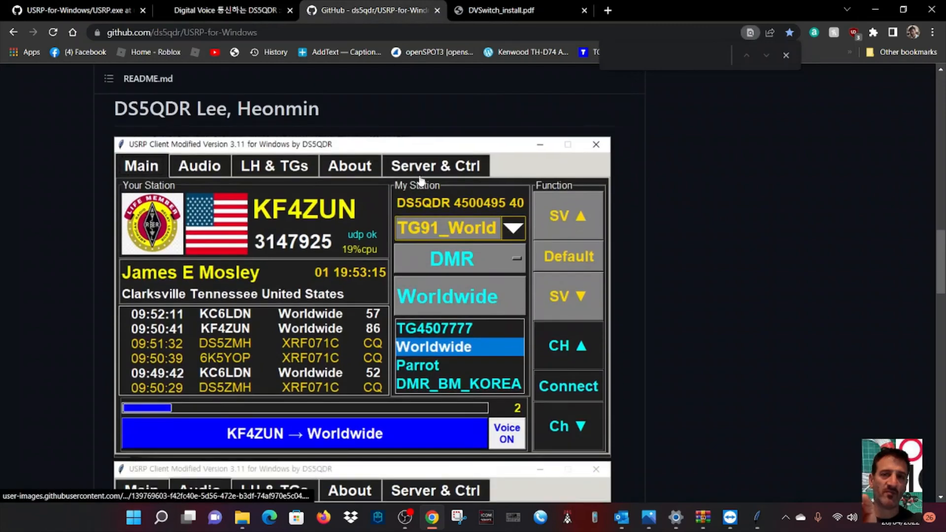
pyautogui.scroll(-3)
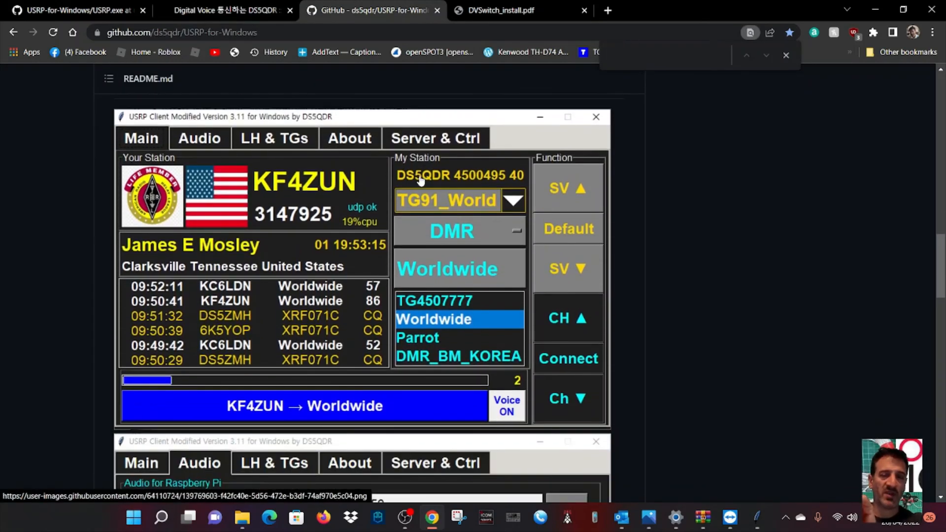